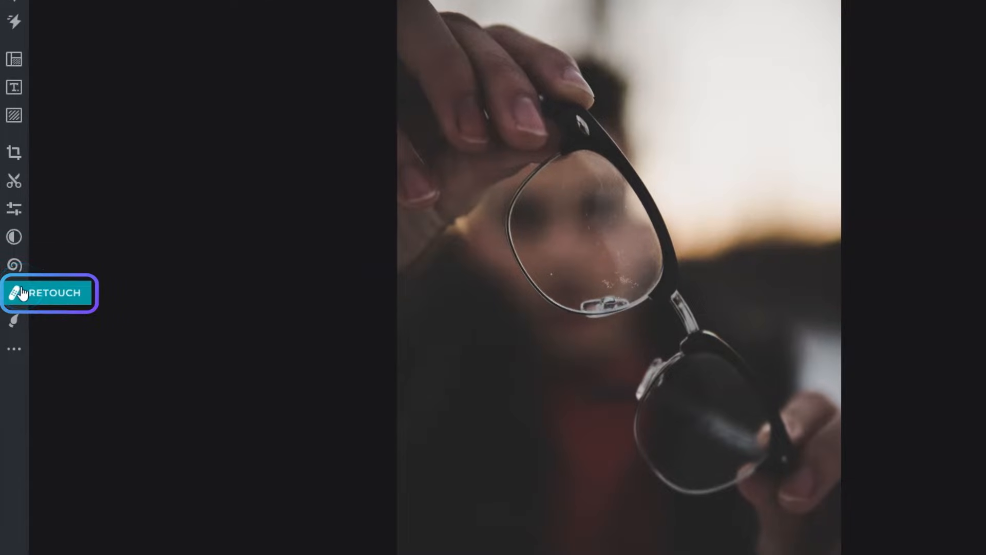
Open the Retouch tool on the photo of the hand holding glasses.
click(47, 293)
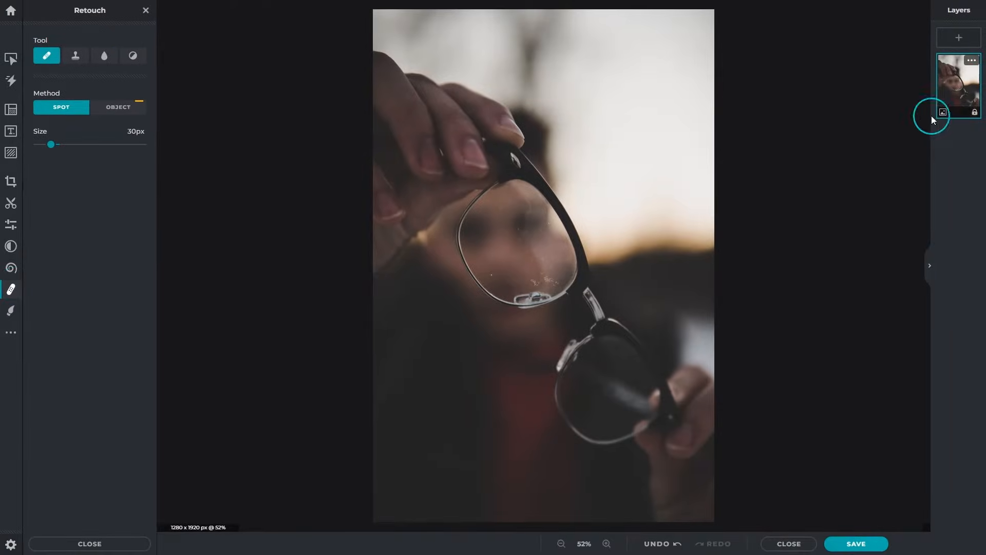
Duplicate the Background layer from its layer options menu.
click(971, 60)
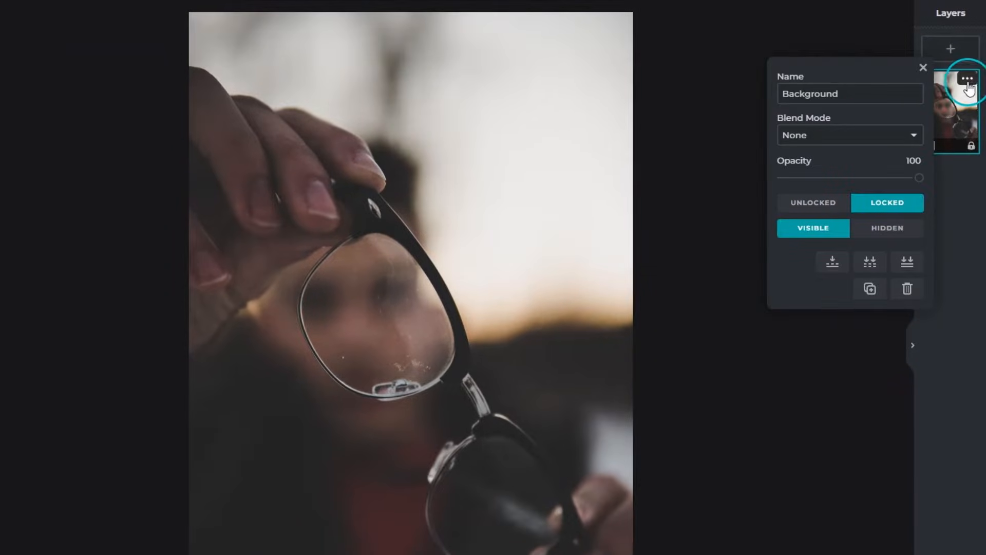
mouse_move(870, 290)
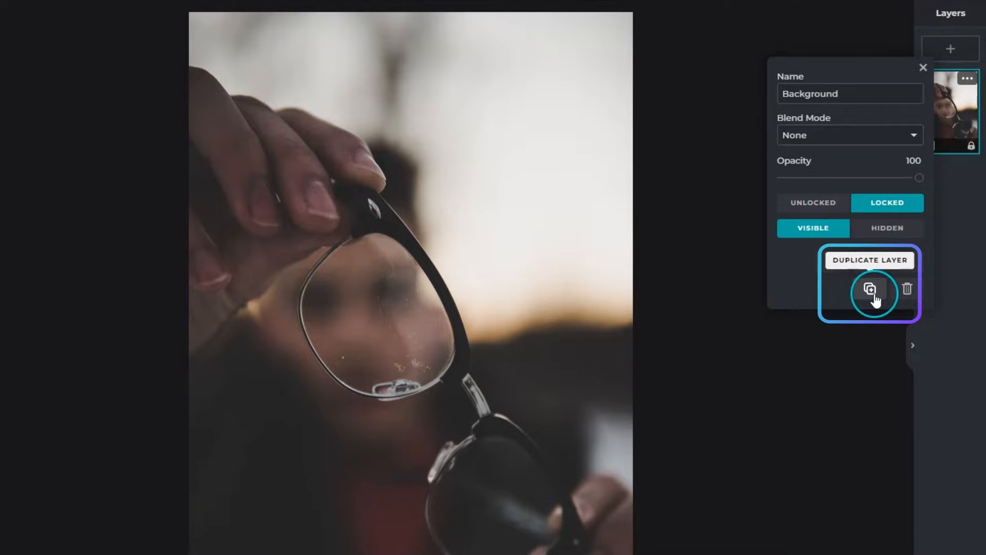
click(872, 289)
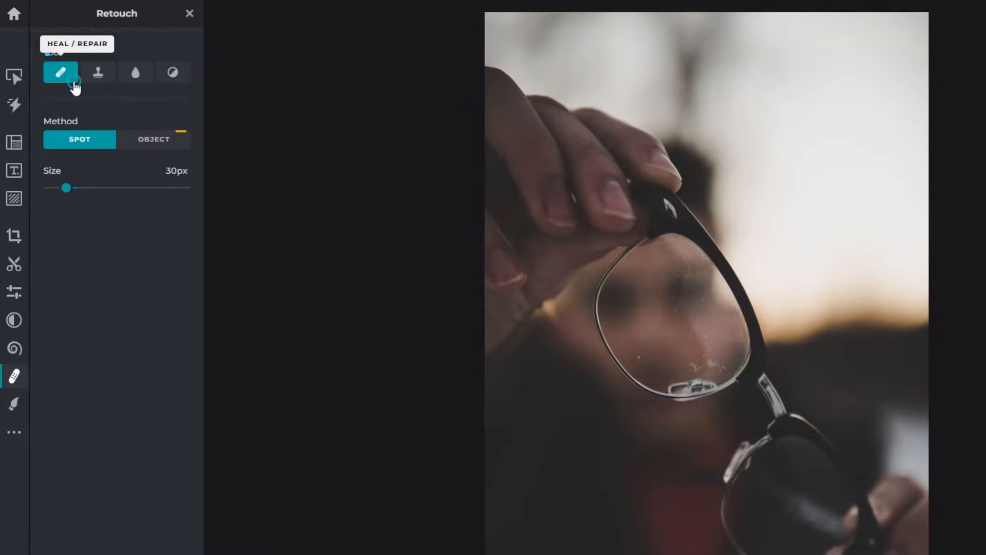
Spot-heal a dust speck on the lens with a 14px repair brush.
click(60, 72)
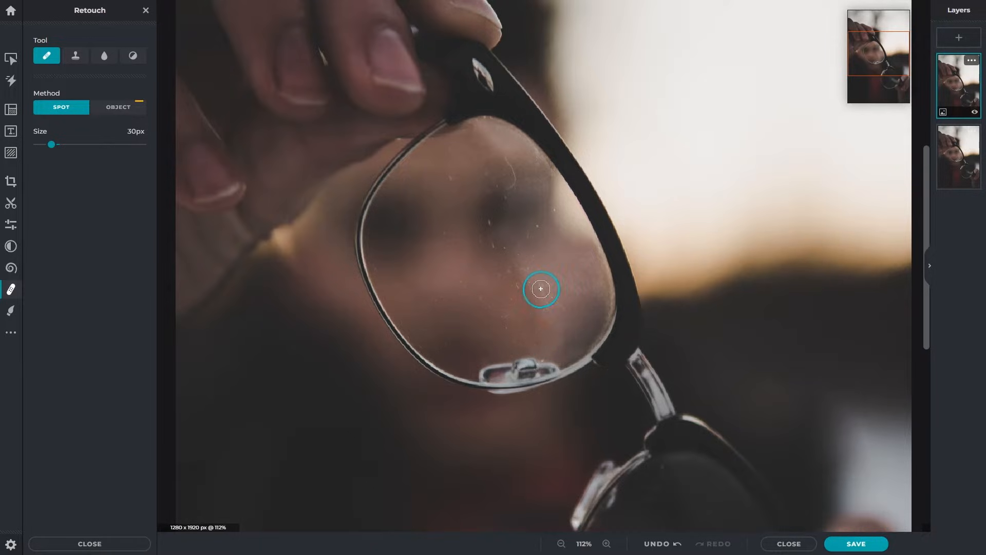
mouse_move(512, 195)
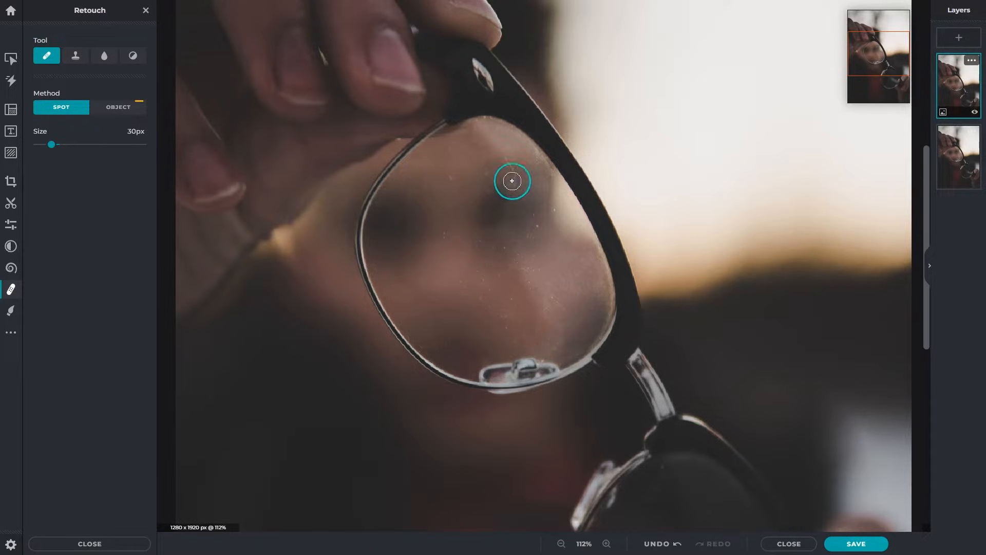
drag(51, 144, 43, 144)
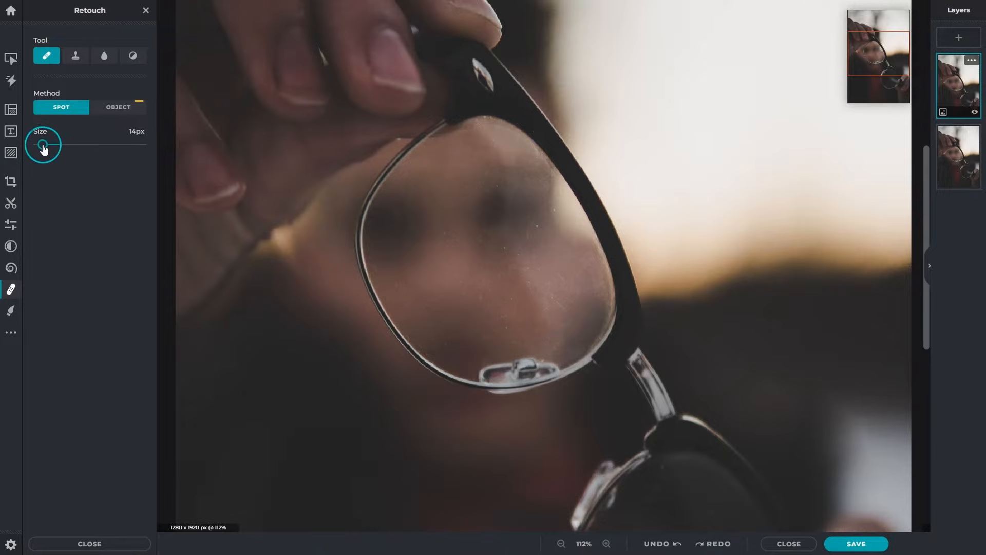
click(75, 55)
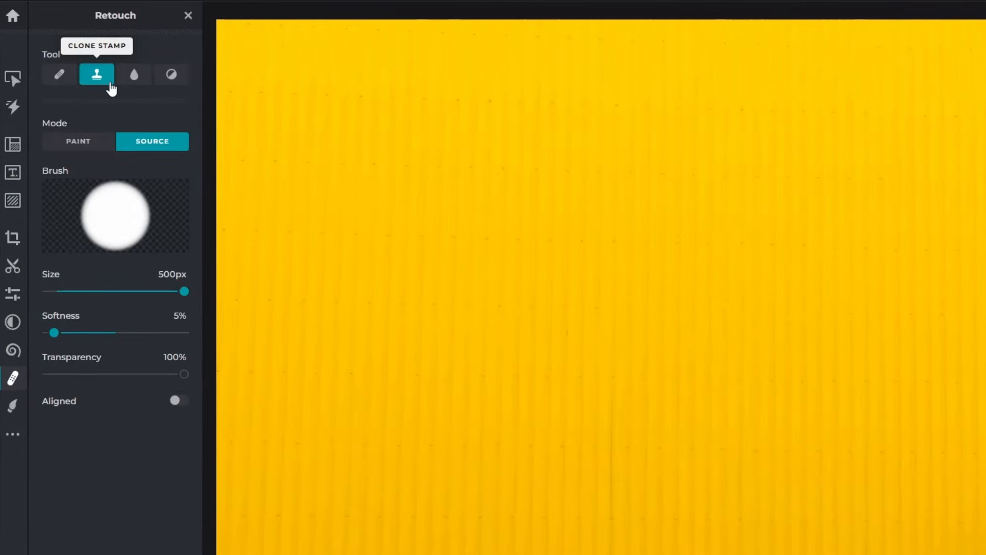
Clone-stamp yellow wall texture onto the wall behind the walking woman.
click(97, 75)
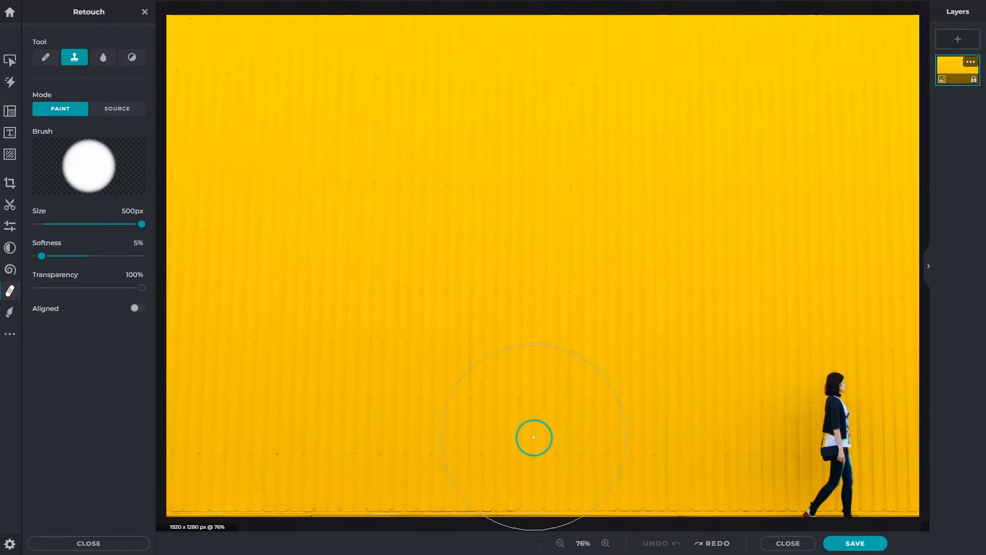
click(534, 438)
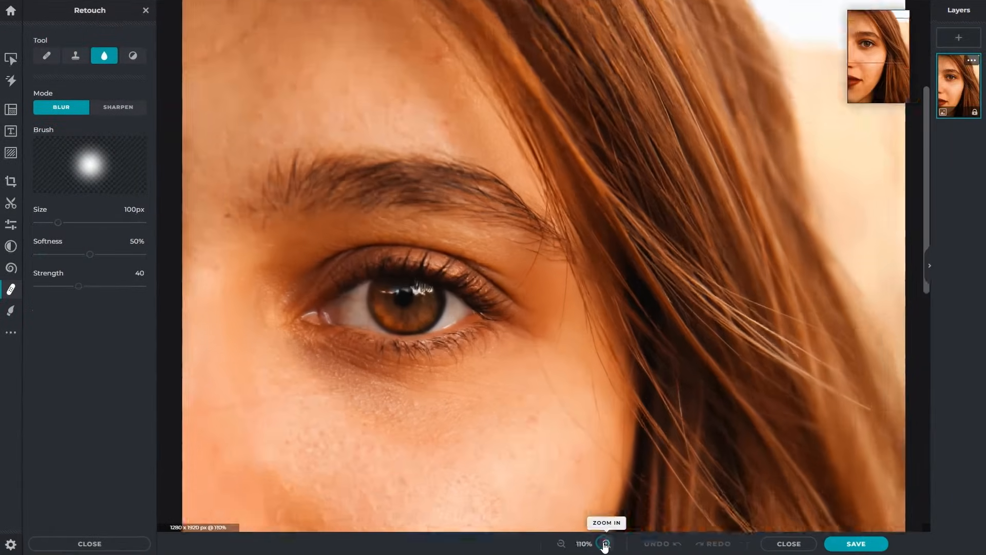
Zoom in and sharpen the upper and lower eyelashes in Sharpen mode.
click(606, 543)
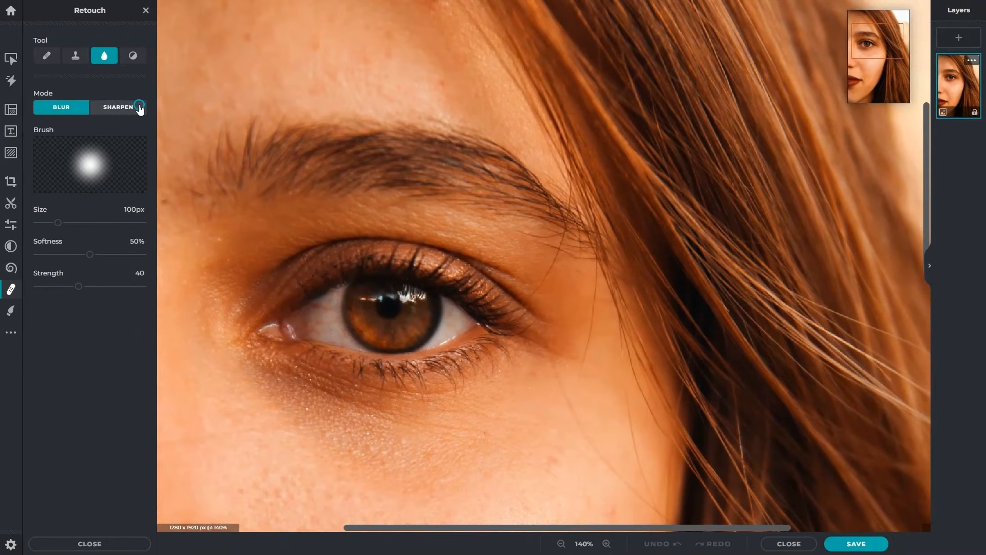
click(118, 107)
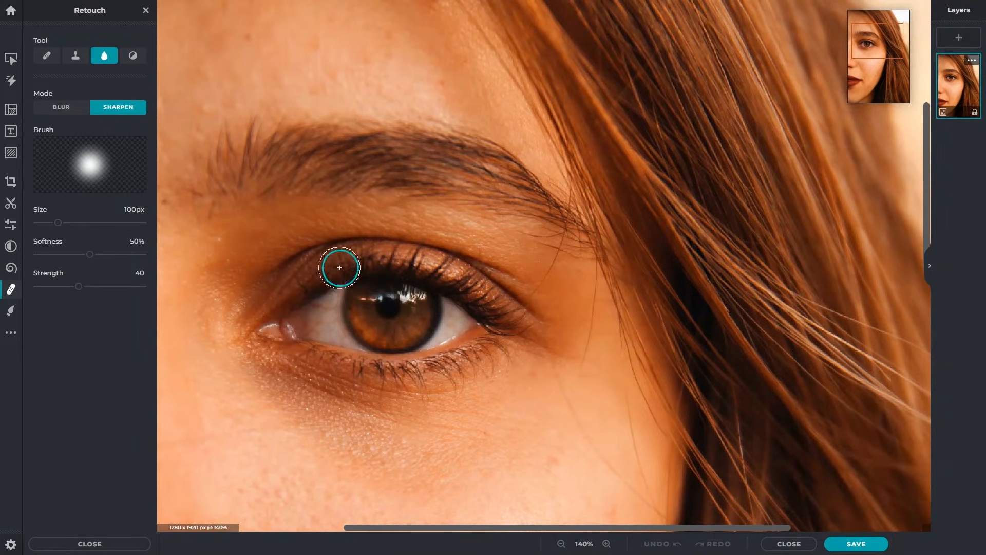
drag(339, 268, 402, 309)
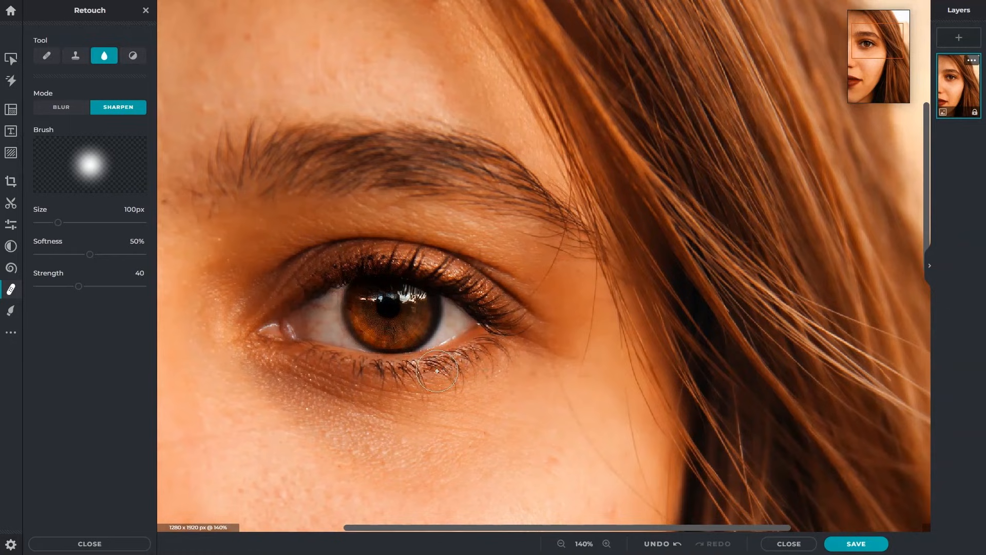
click(133, 56)
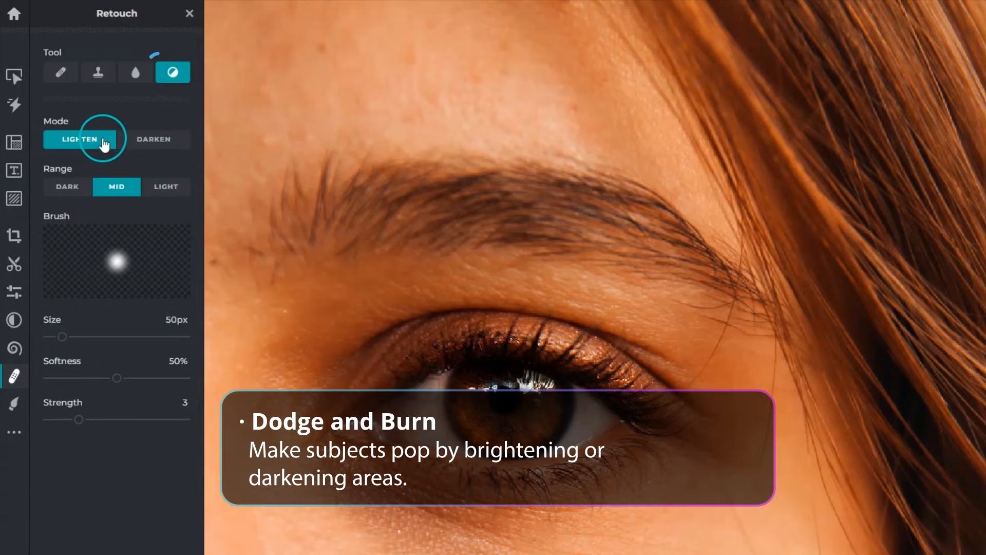
Lighten the iris with the Dodge tool using the Light range.
click(166, 187)
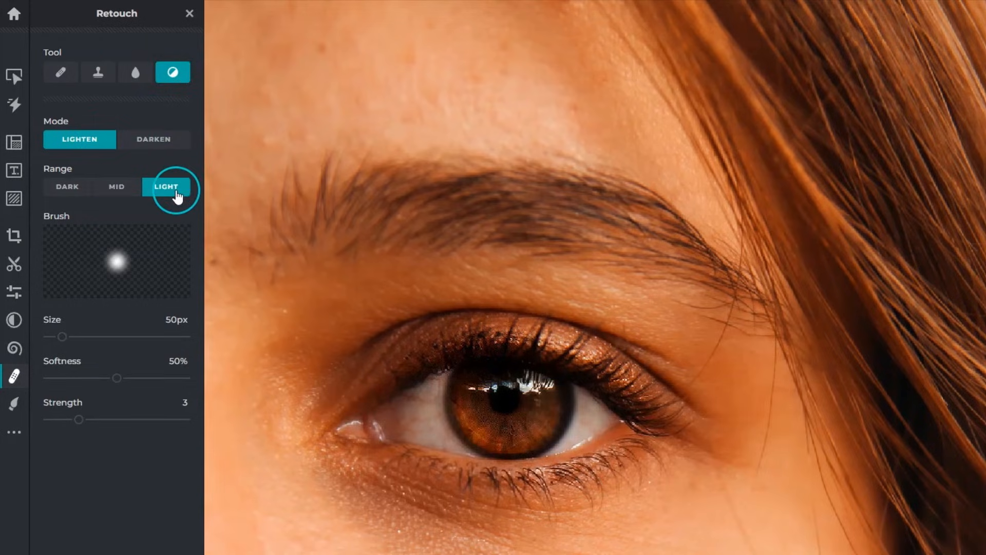
drag(62, 336, 69, 336)
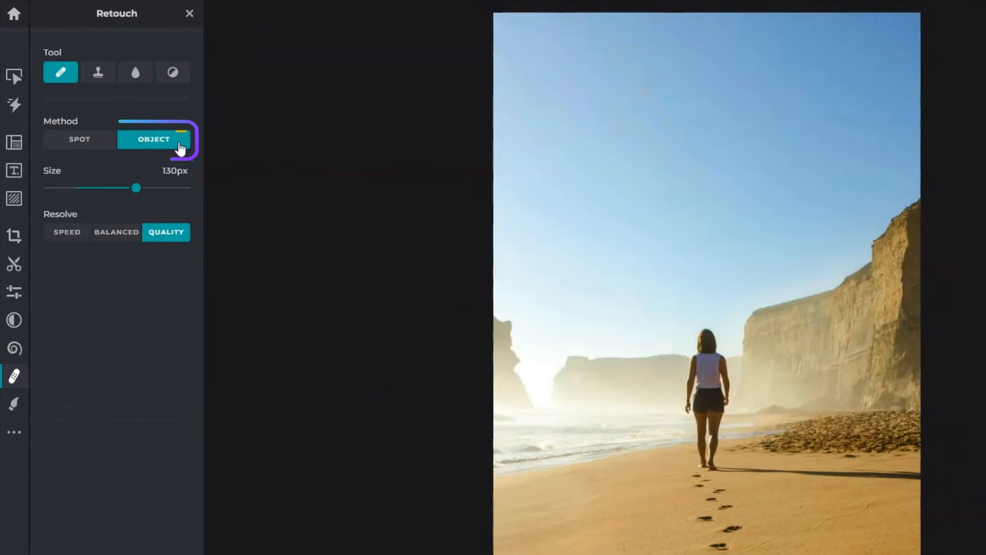
Remove the walking woman from the beach using Heal/Repair's Object method.
click(153, 140)
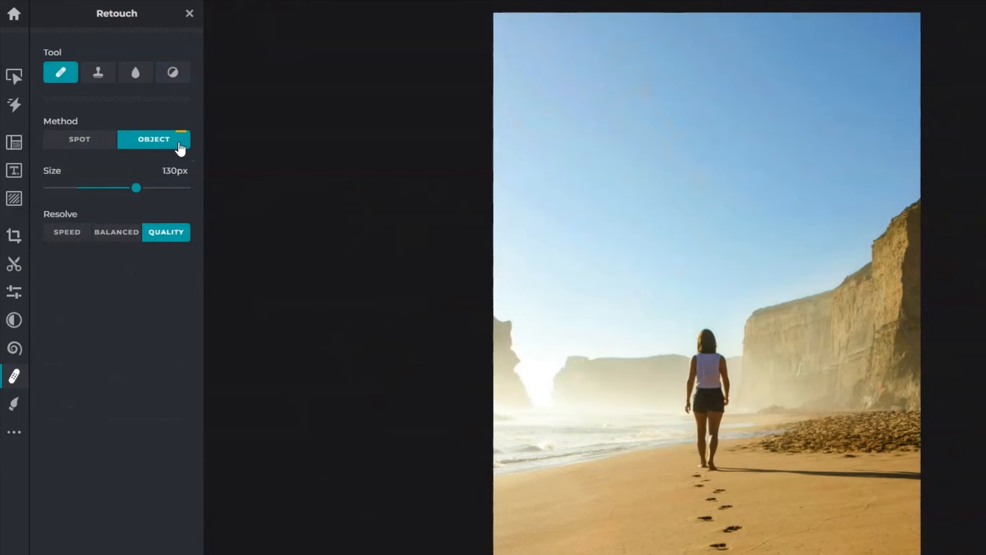
click(538, 304)
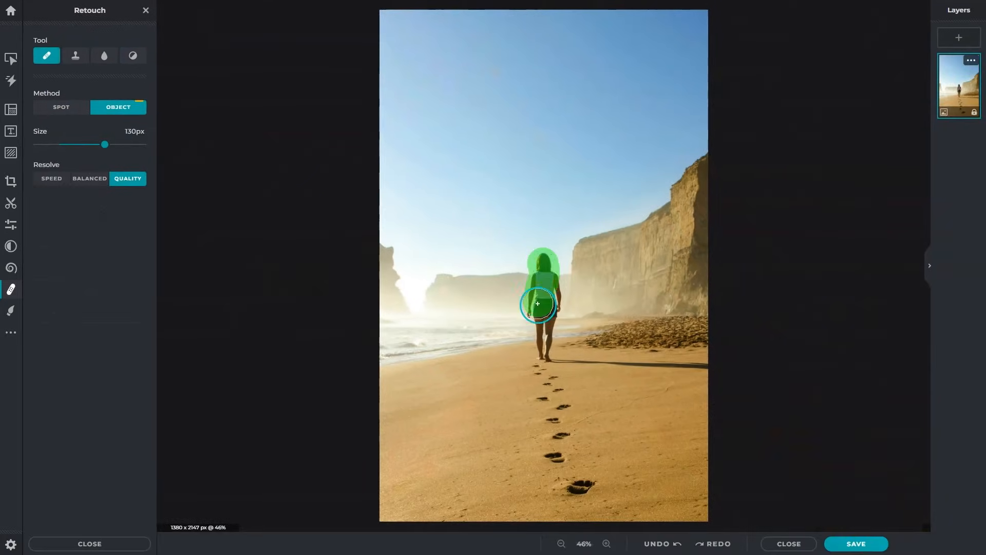
click(537, 304)
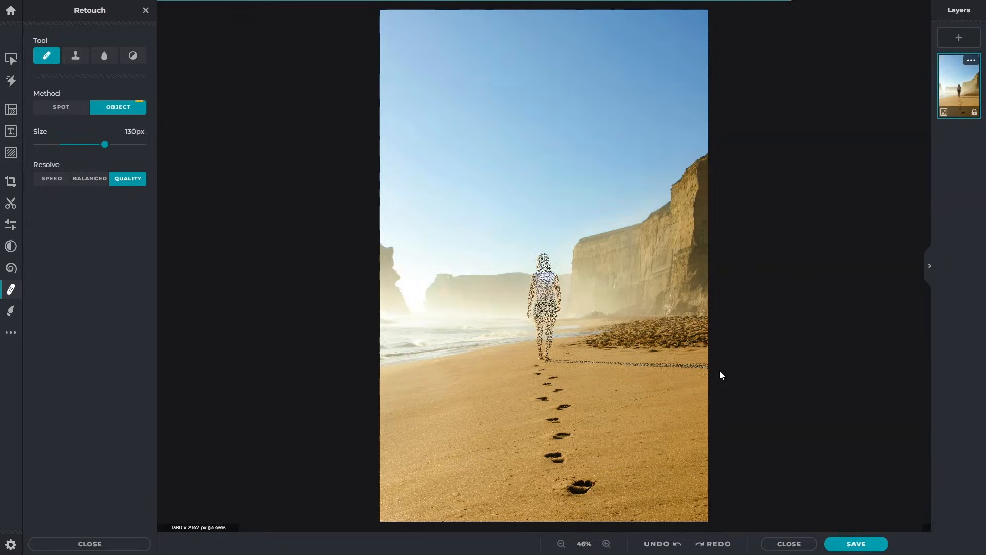
click(544, 295)
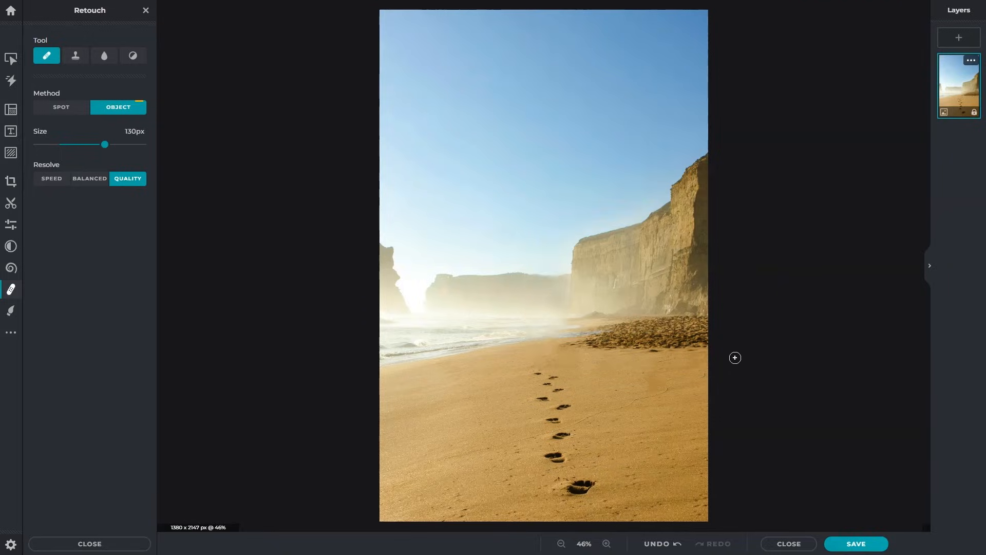